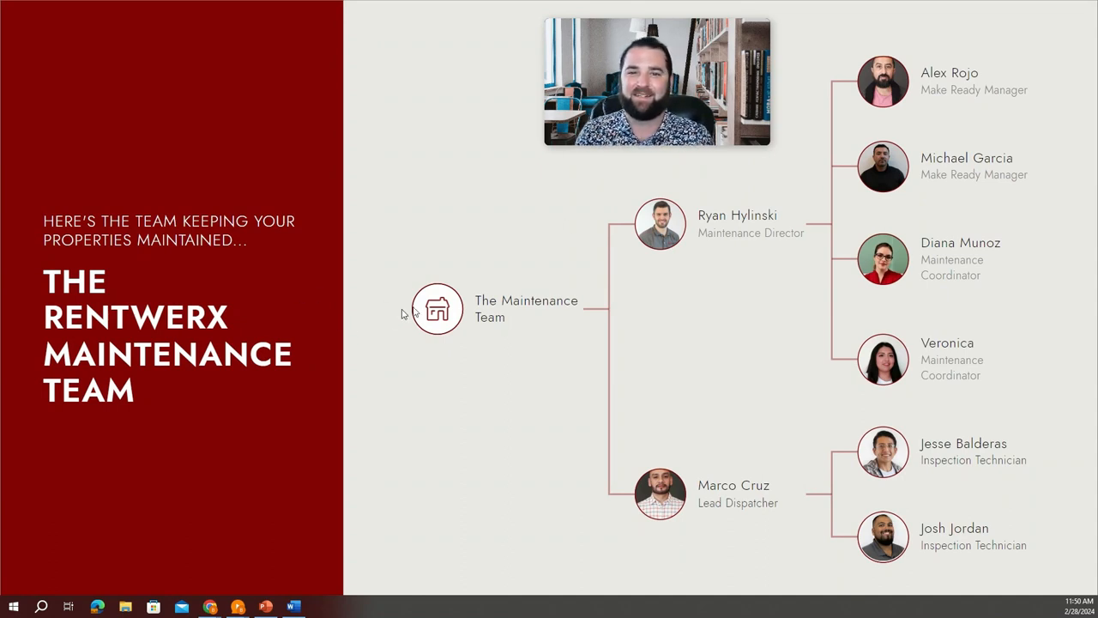
mouse_move(415, 312)
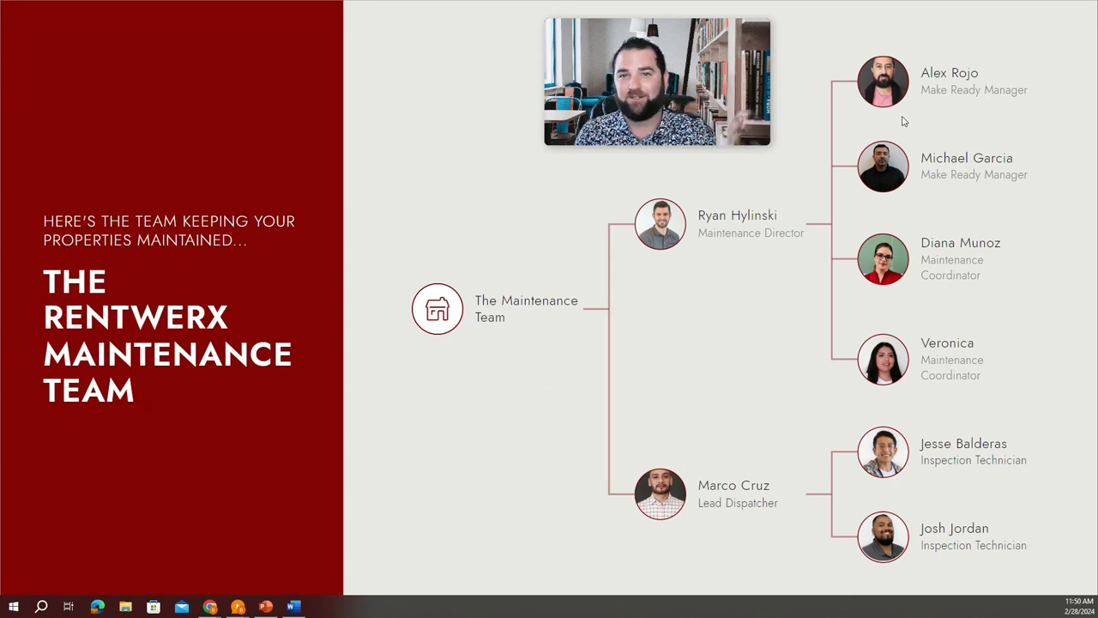
mouse_move(724, 182)
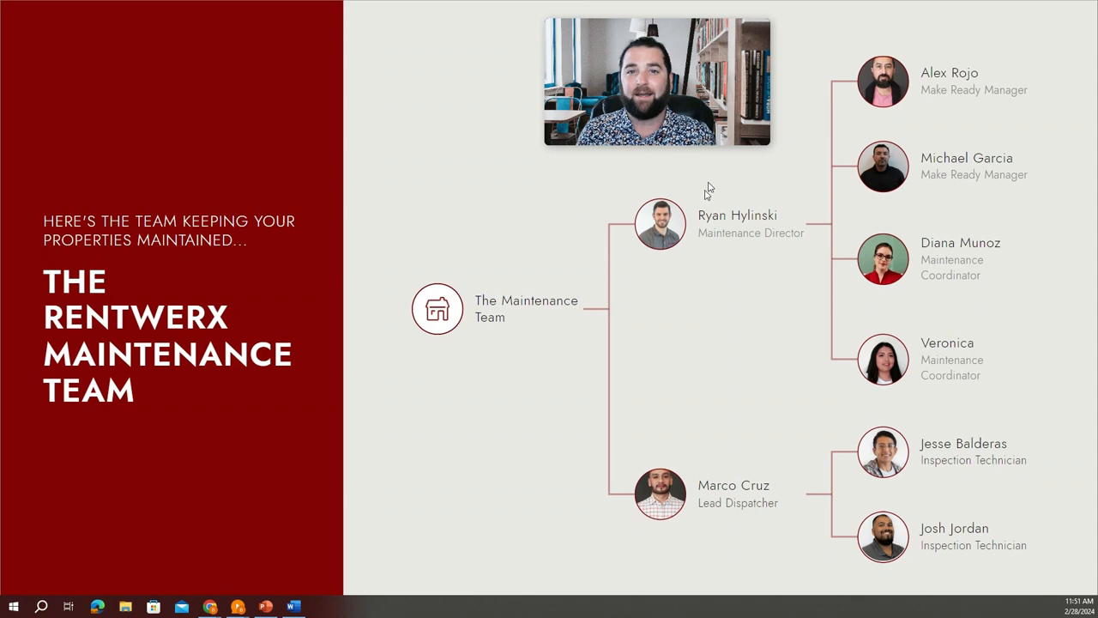
mouse_move(527, 543)
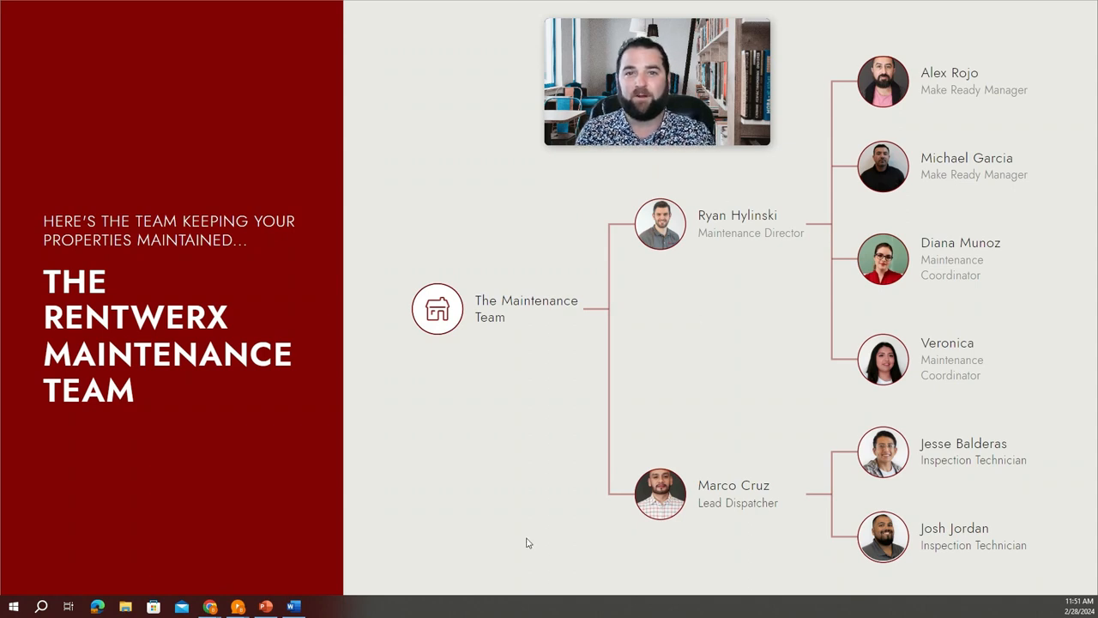
mouse_move(710, 185)
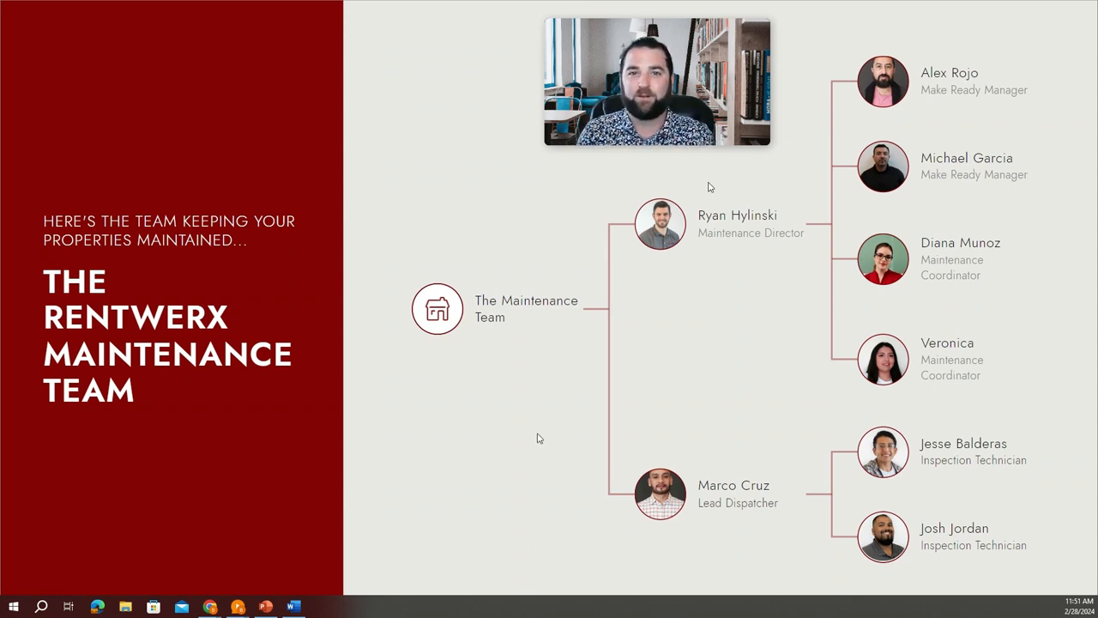